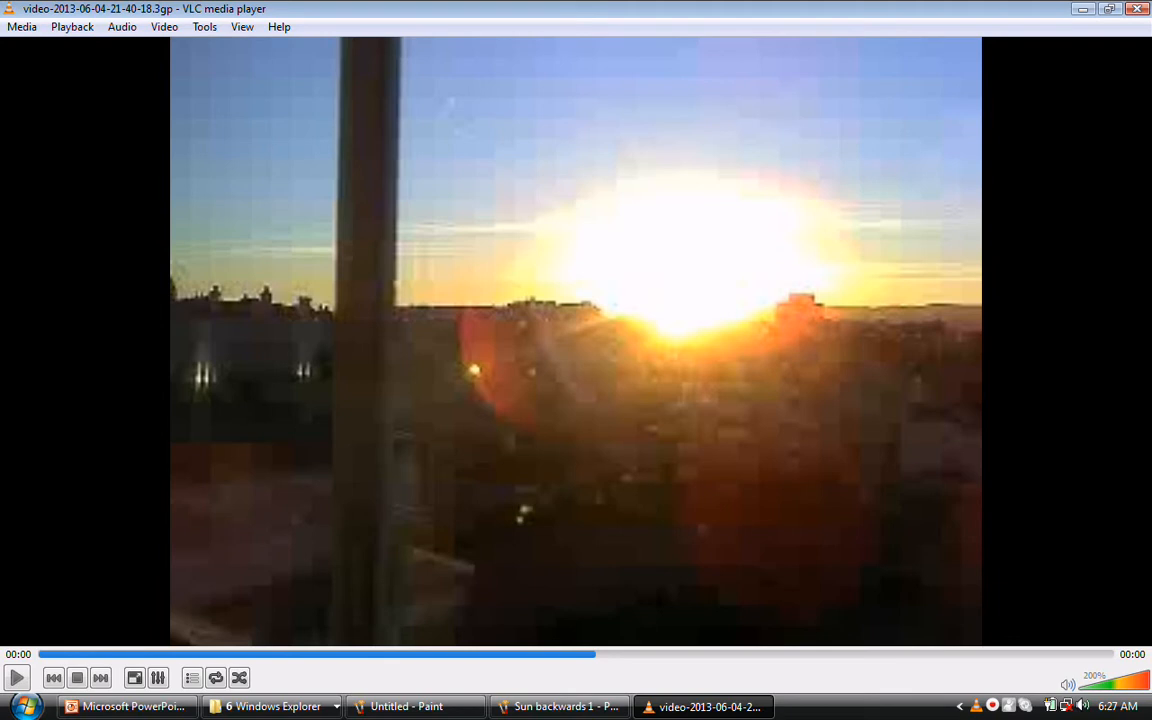
mouse_move(651, 306)
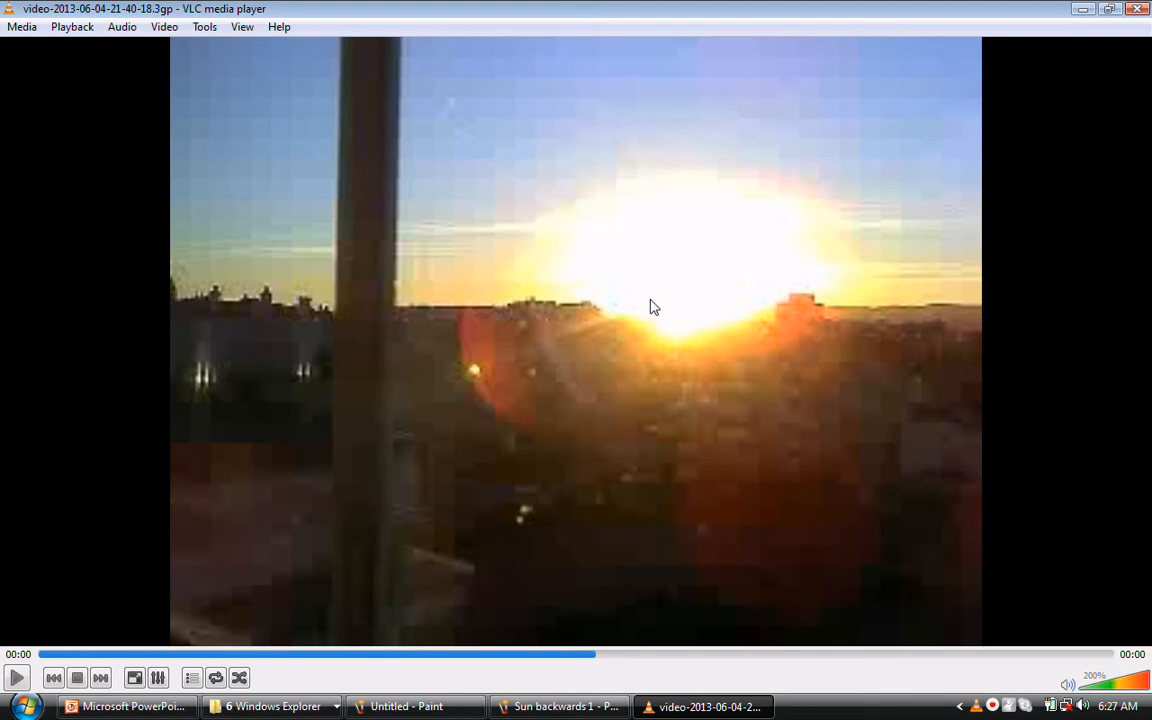
mouse_move(830, 302)
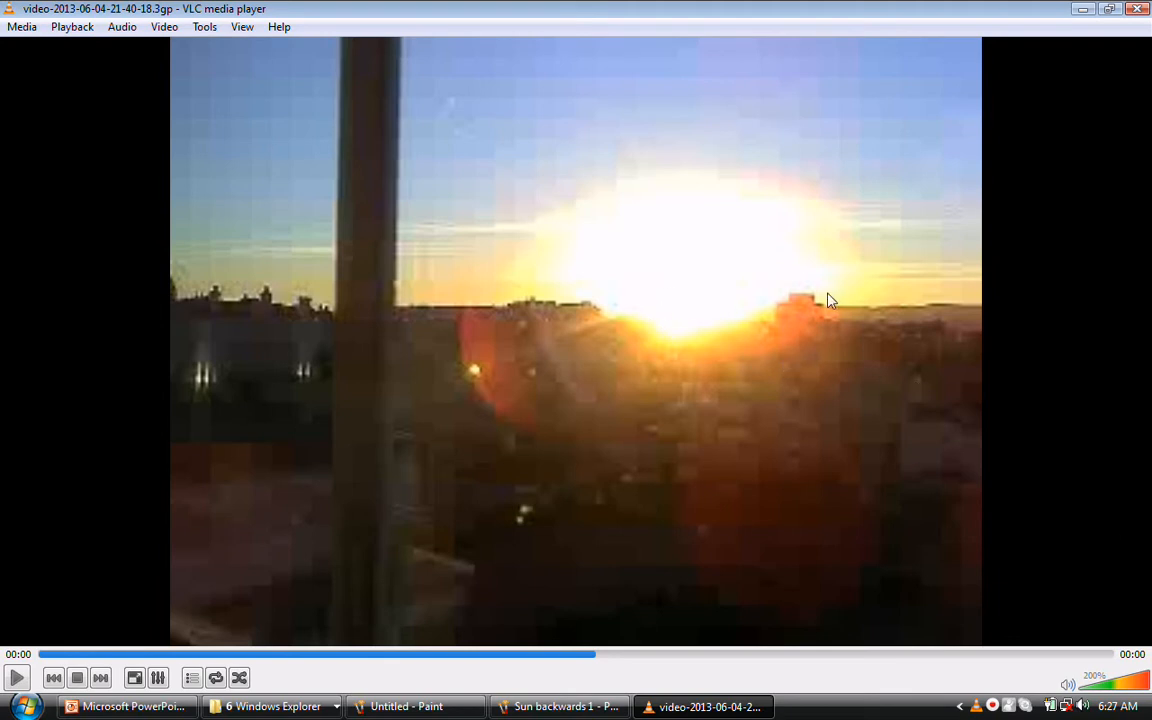
mouse_move(827, 562)
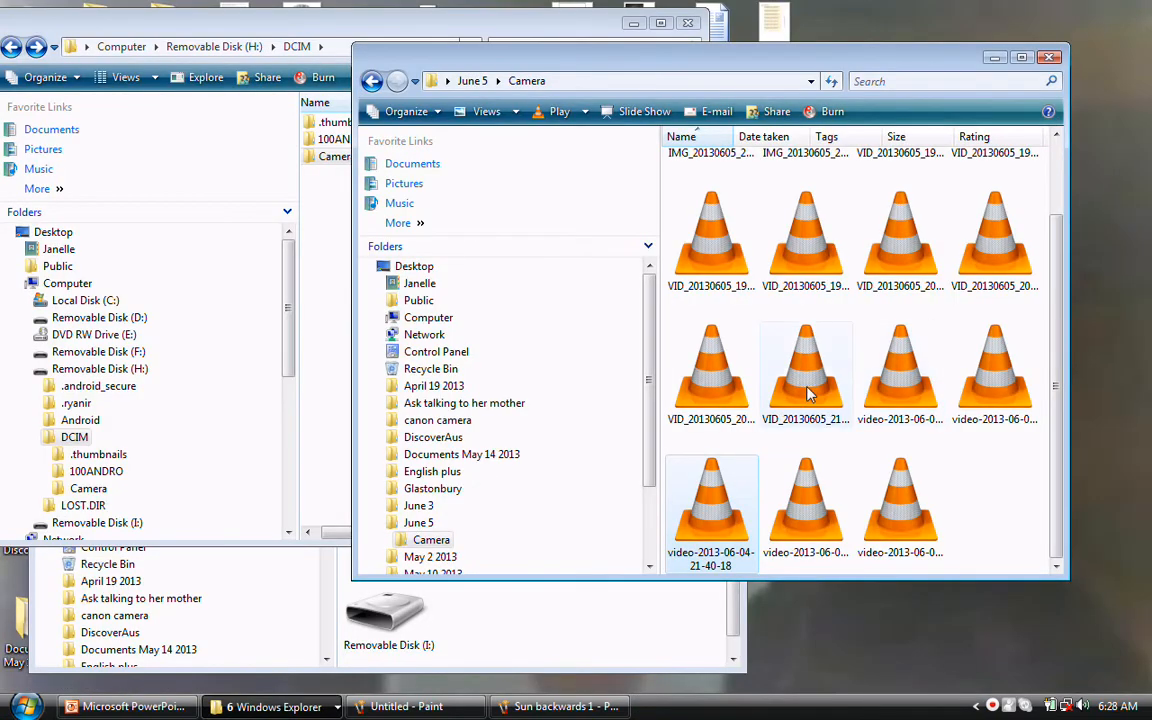
double_click(806, 365)
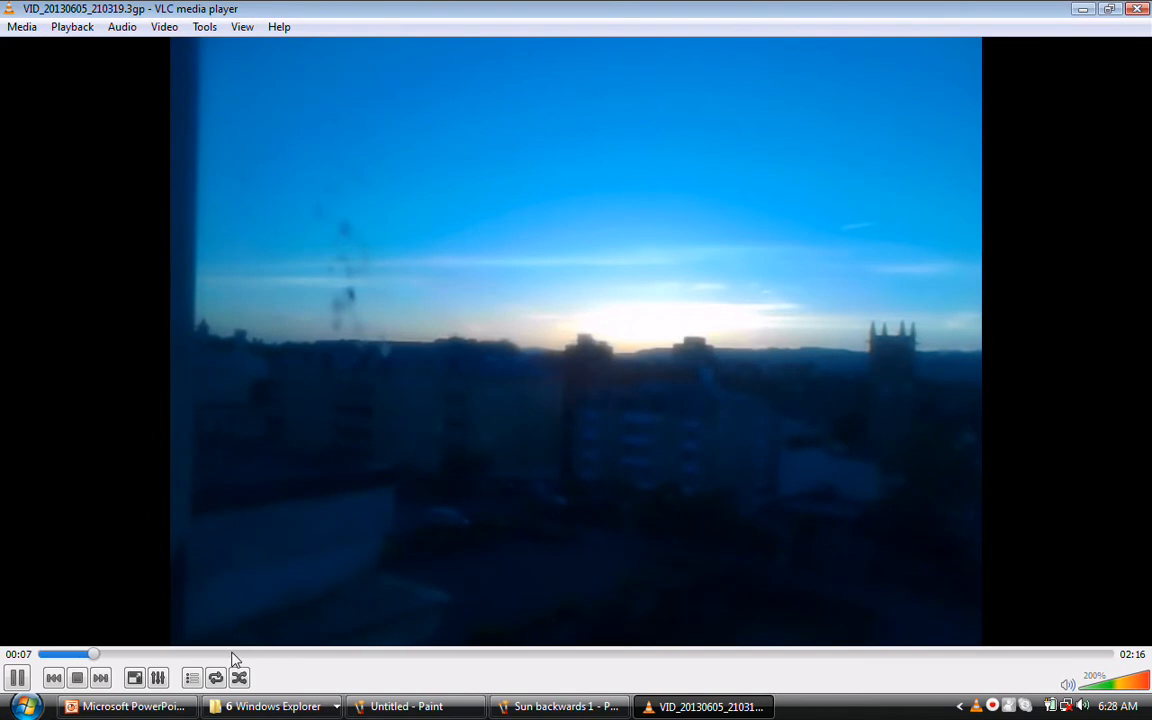
left_click(270, 654)
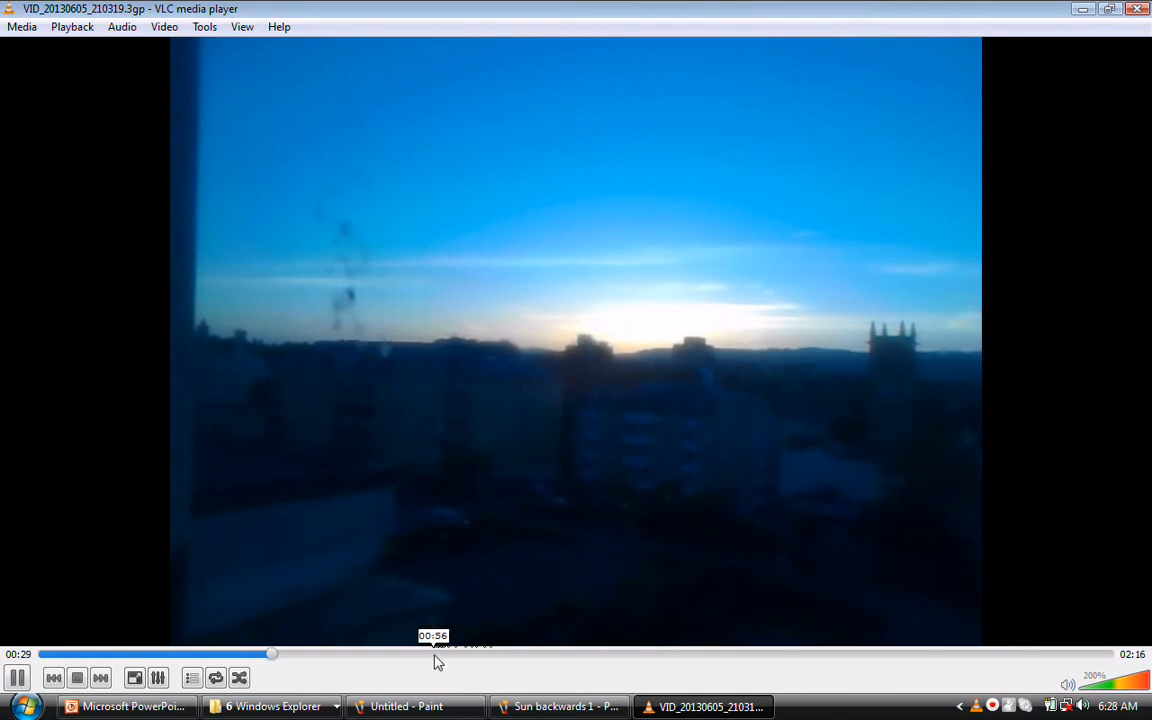
left_click(1067, 654)
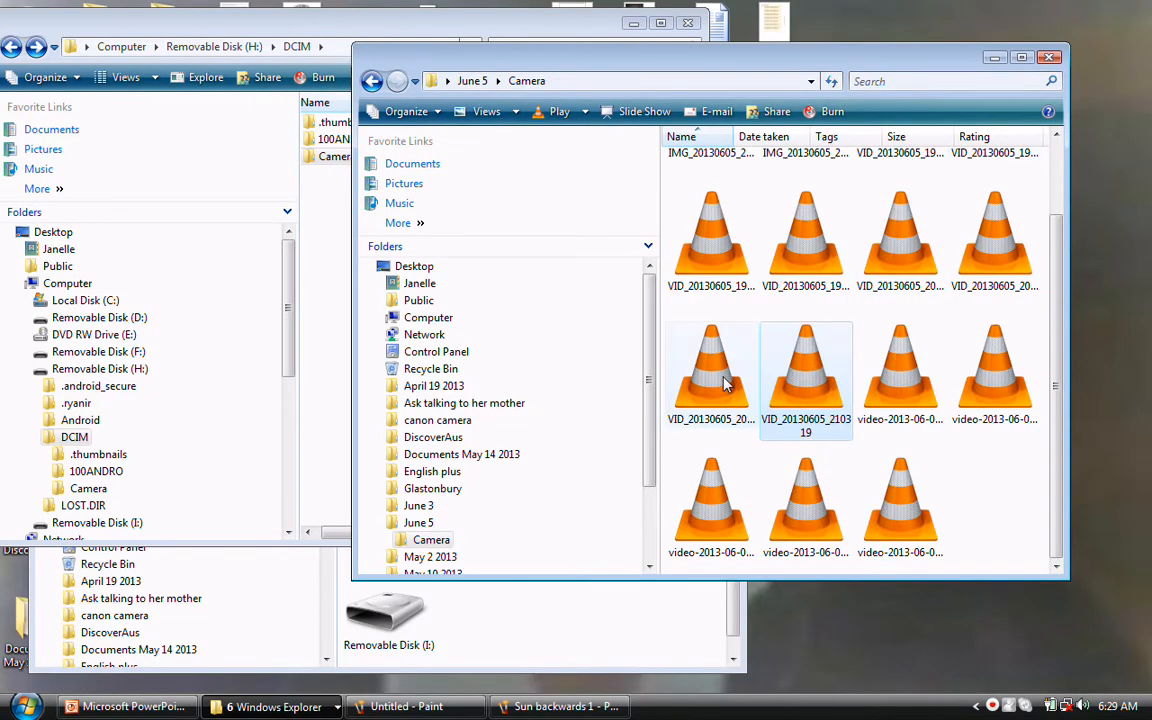
double_click(806, 365)
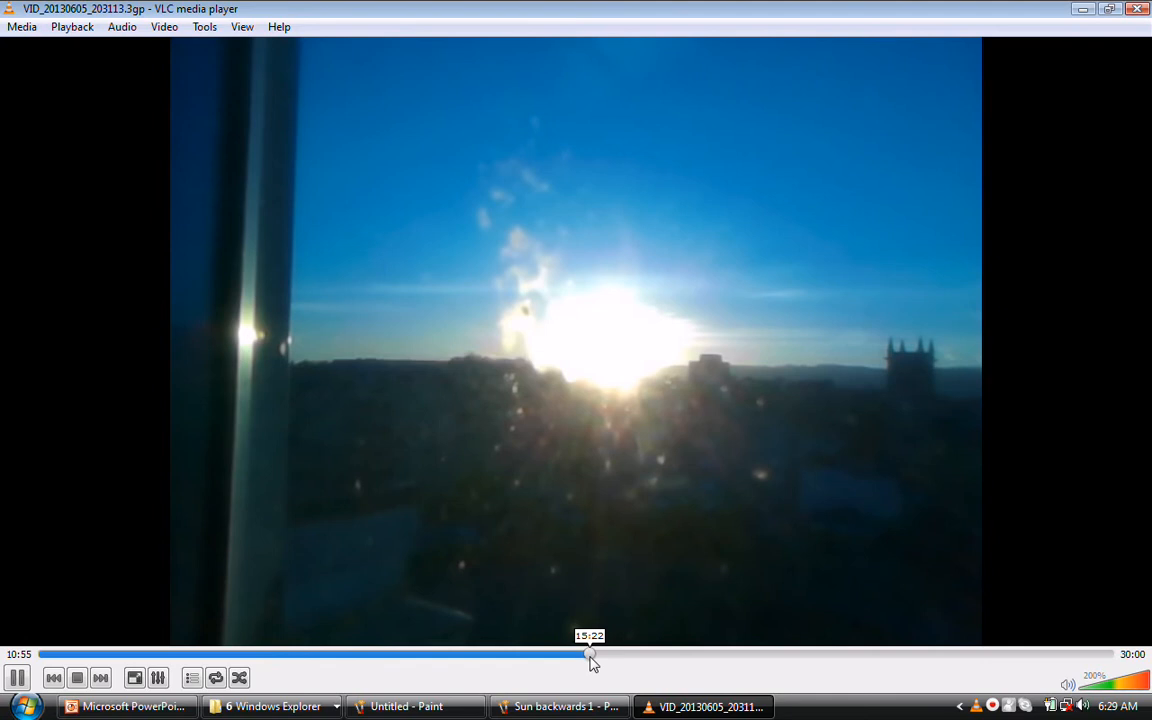
left_click(590, 654)
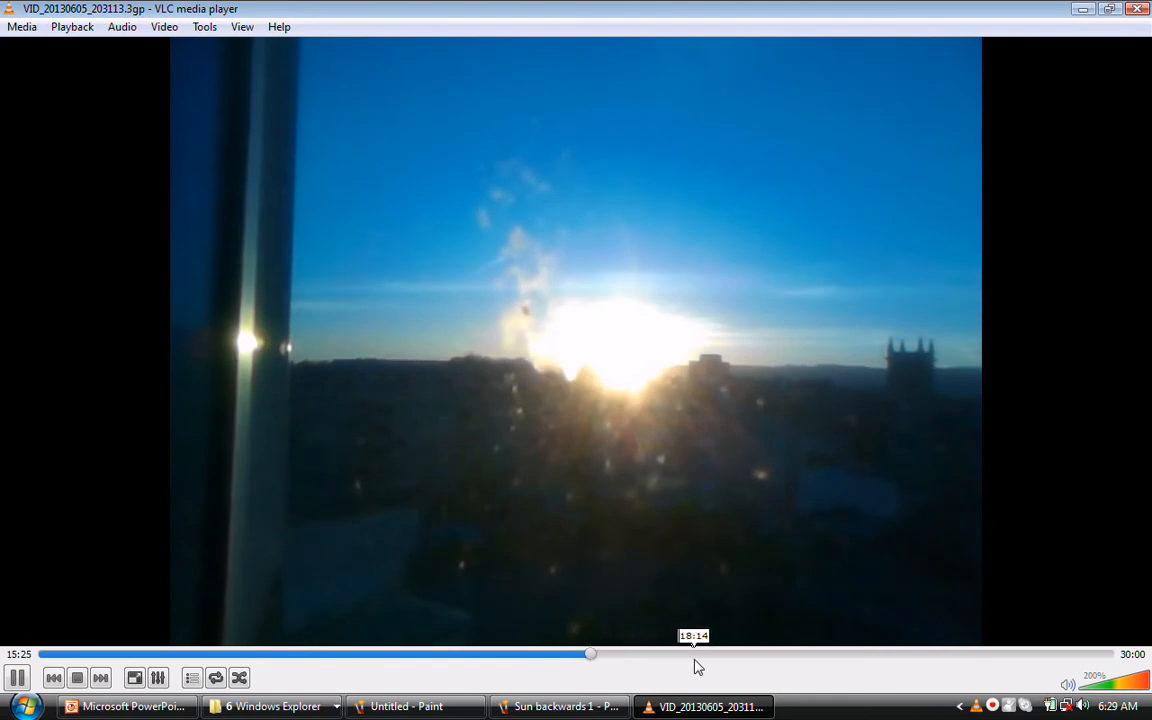
mouse_move(730, 658)
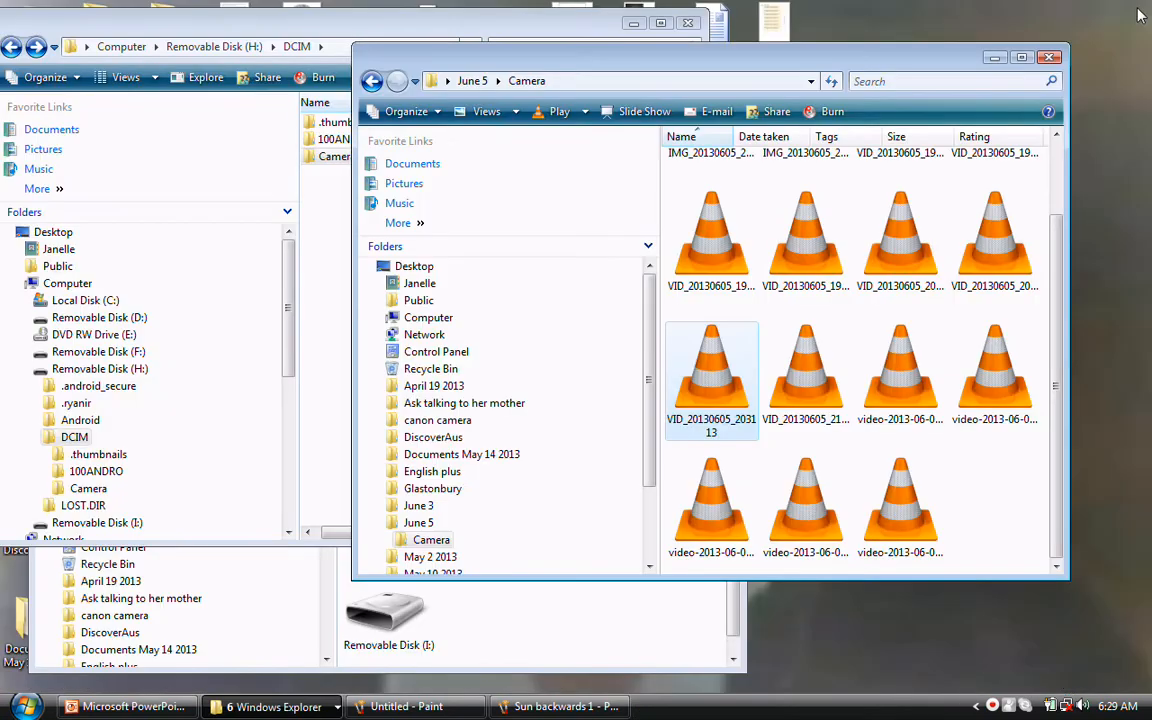
left_click(994, 240)
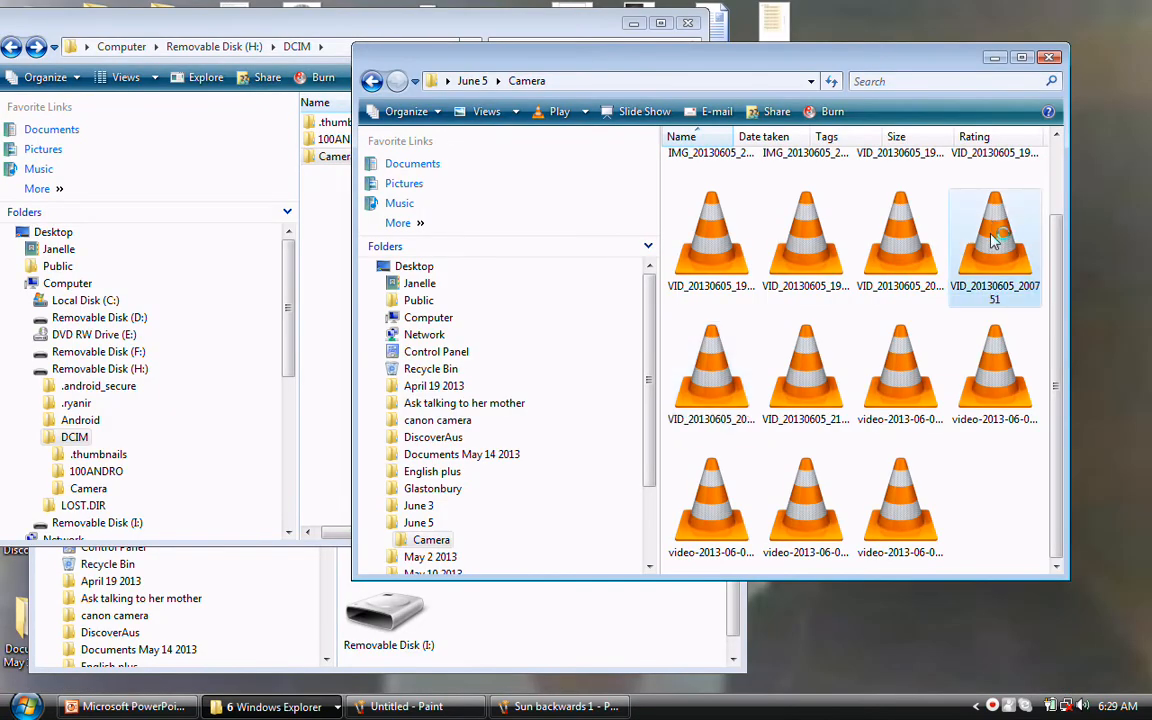
Play VID_20130605_200751, the window-sunlight clip, in VLC and seek within its timeline
double_click(994, 235)
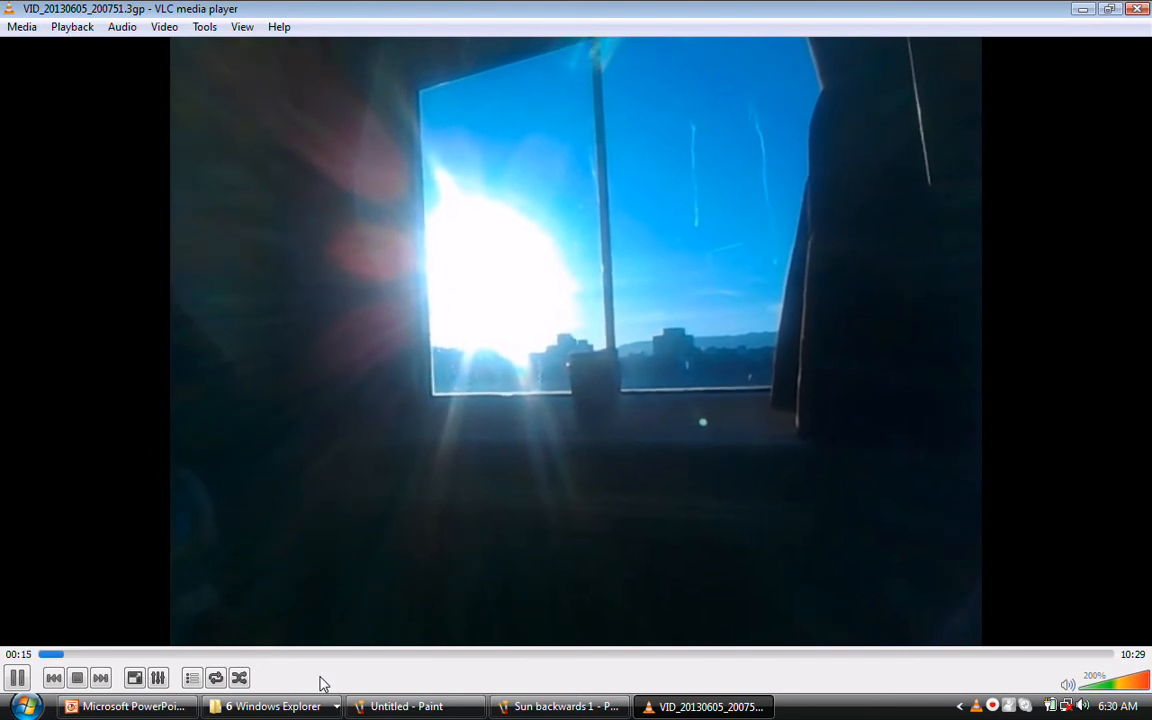
left_click(745, 654)
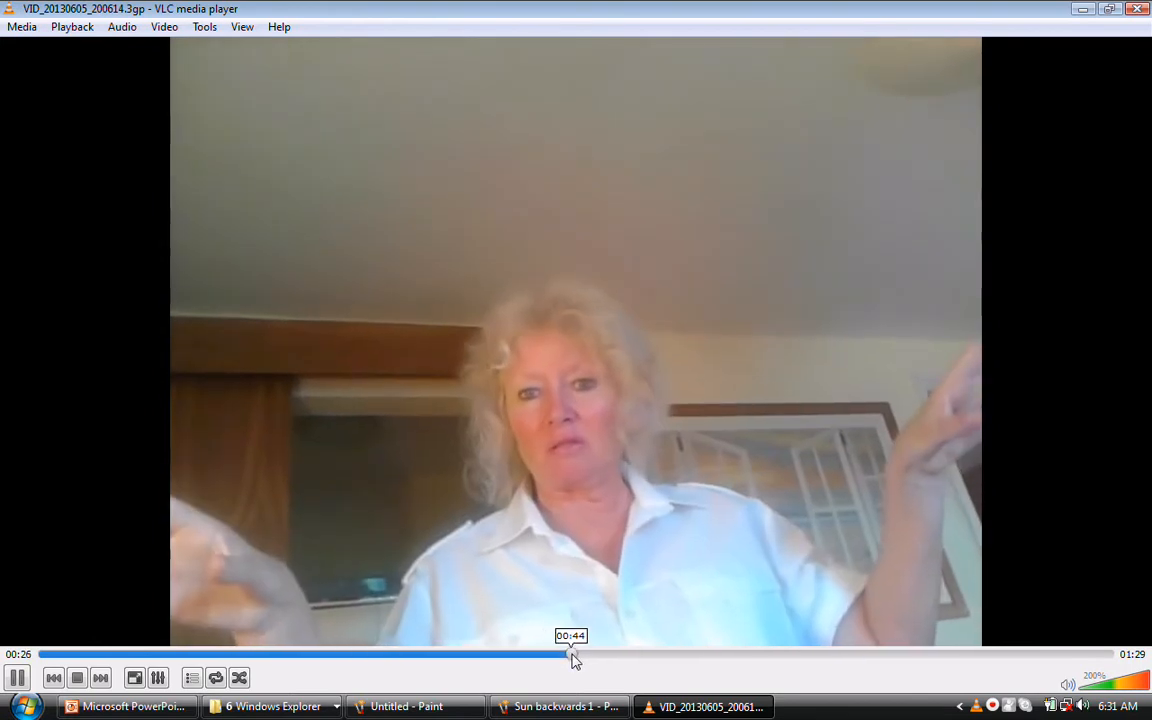
Scrub the indoor clip to about 00:44, then 01:02, then near its end
left_click(595, 654)
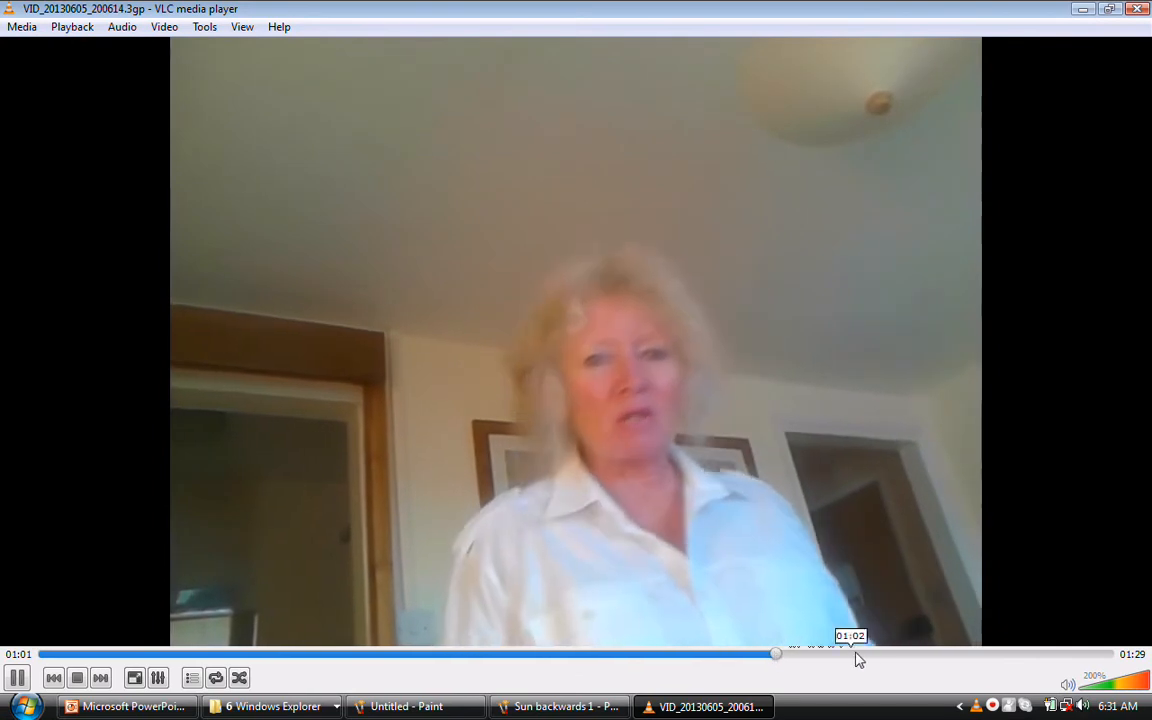
left_click(955, 654)
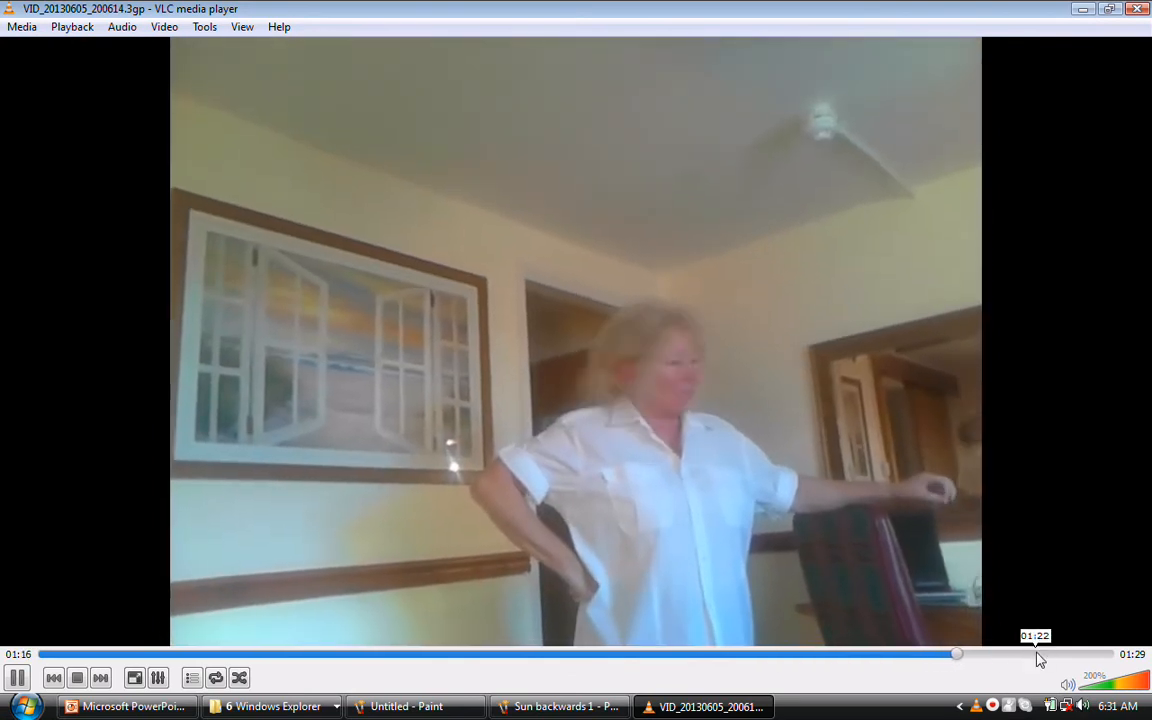
left_click(272, 706)
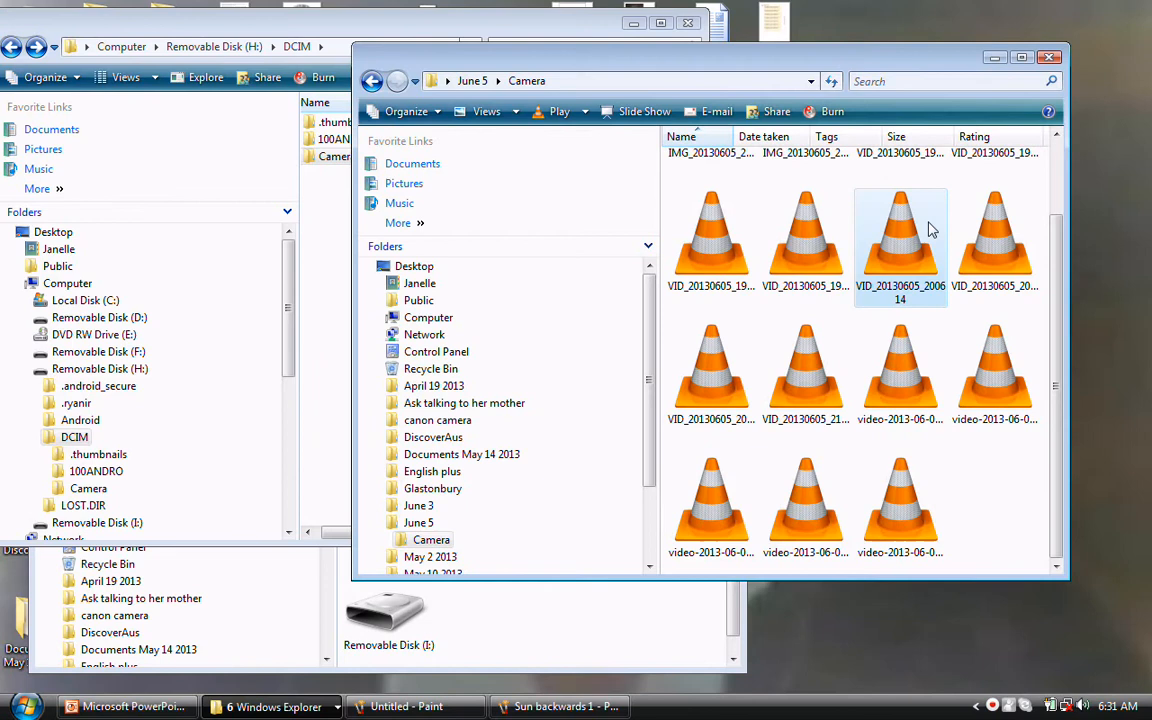
left_click(805, 240)
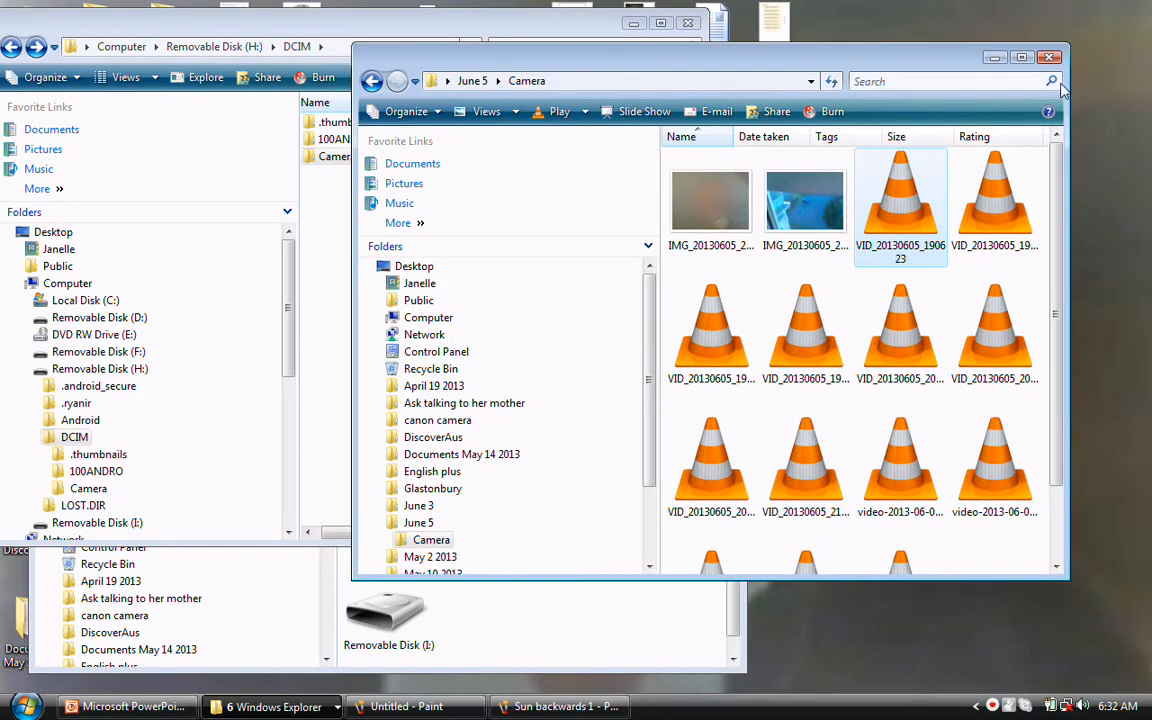
mouse_move(1005, 707)
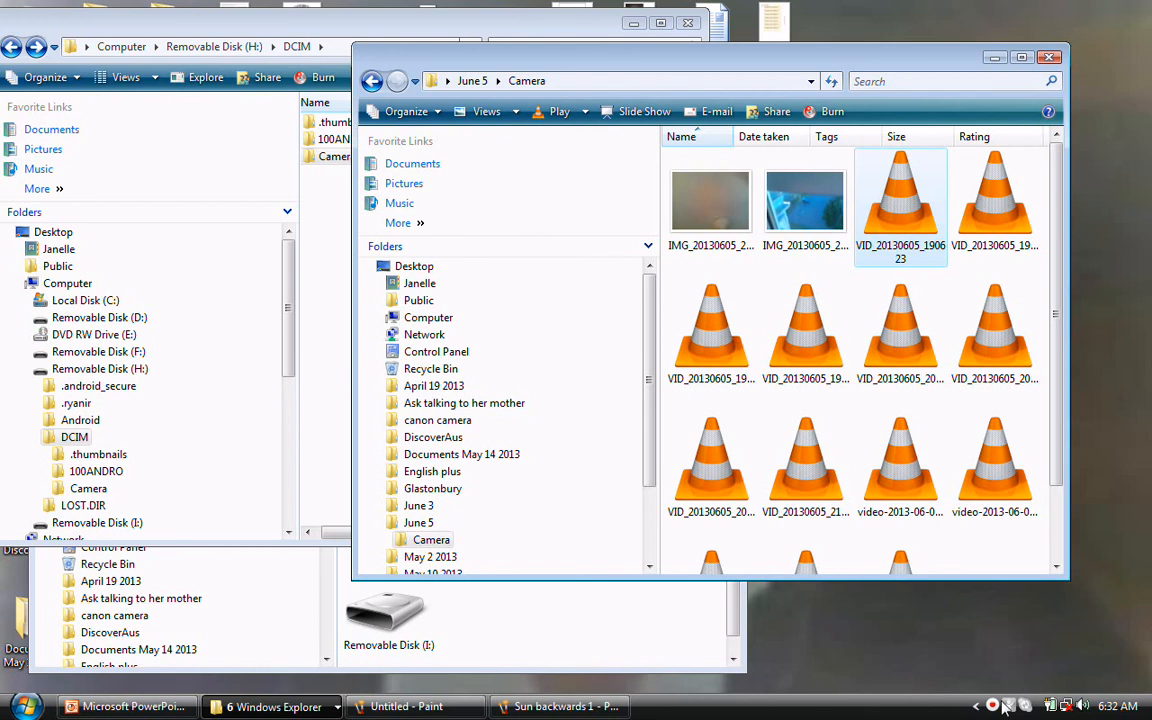